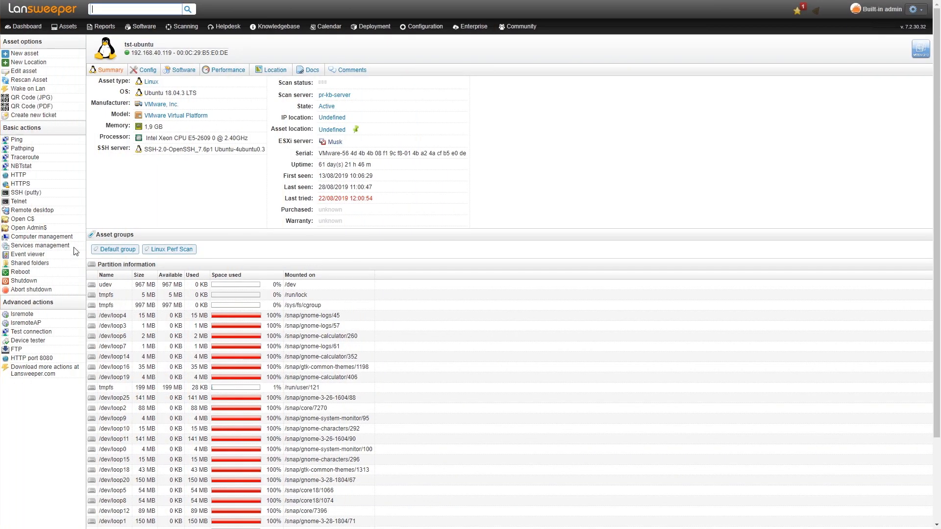
pyautogui.moveTo(504, 228)
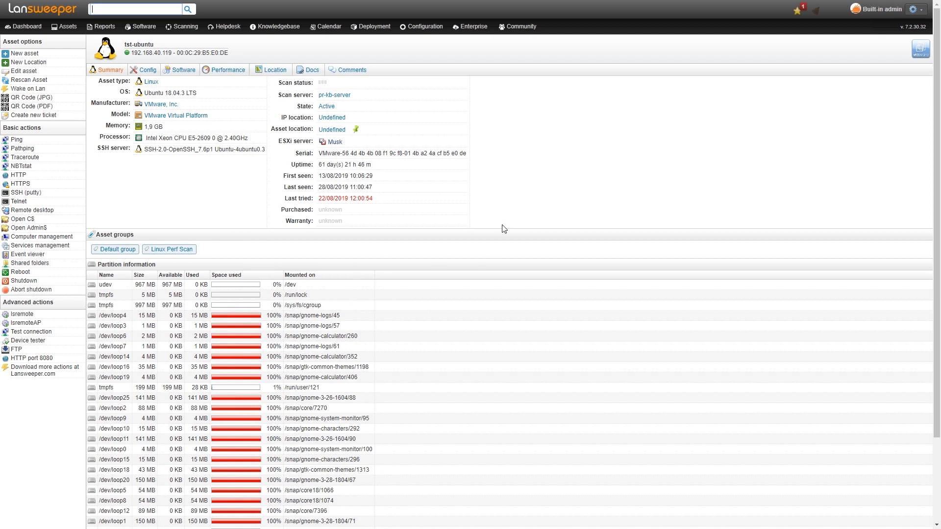
pyautogui.moveTo(521, 209)
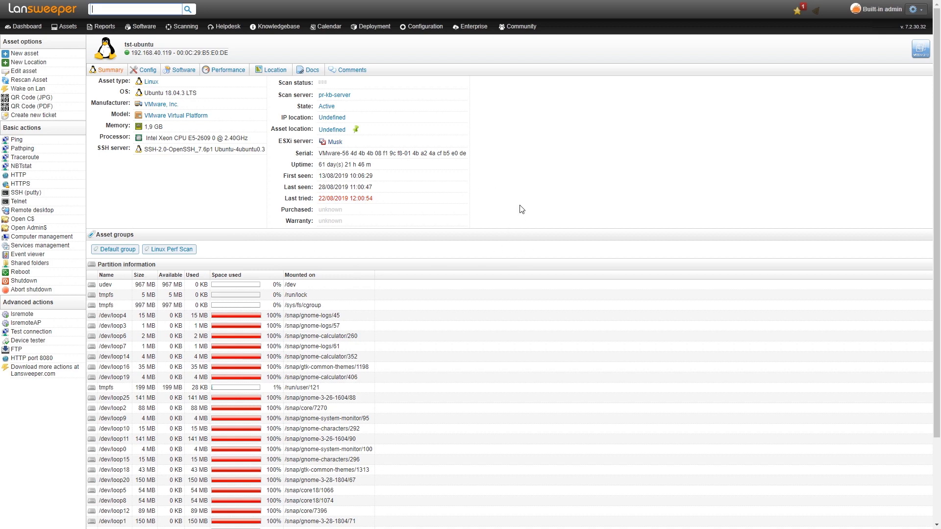
pyautogui.moveTo(101, 175)
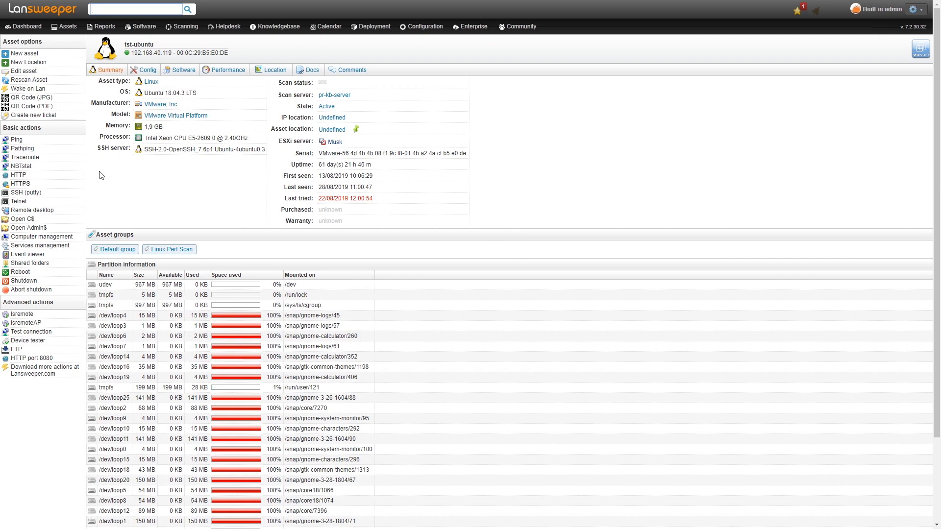
# Bring up tst-ubuntu's CPU usage chart from the asset's Performance section.
pyautogui.click(227, 70)
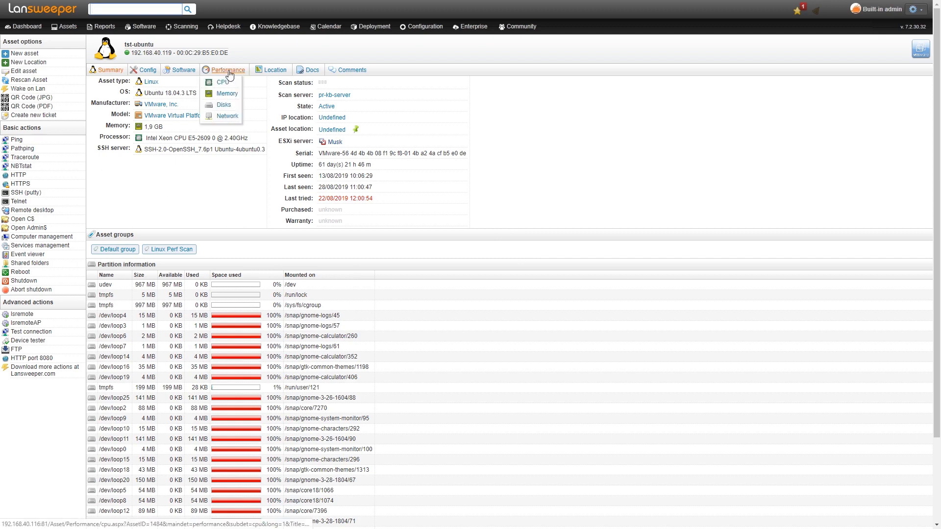
pyautogui.click(223, 82)
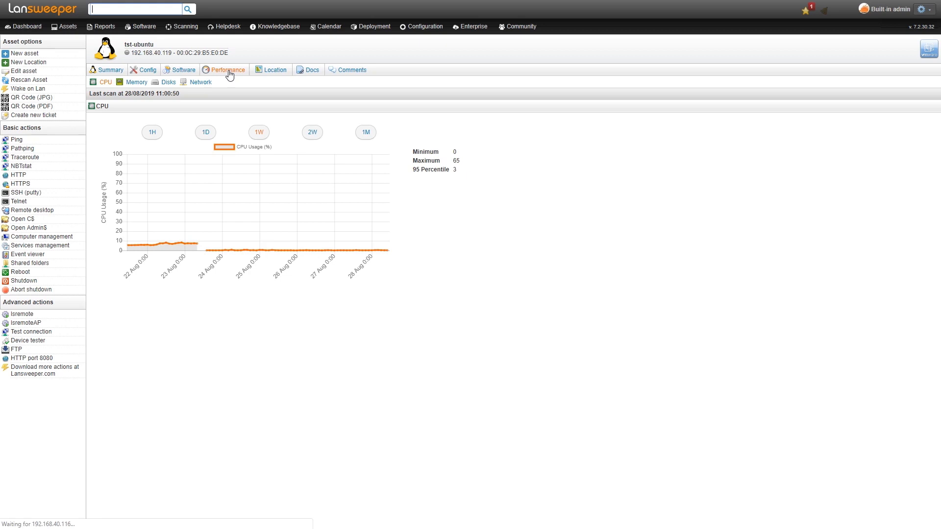
pyautogui.click(226, 69)
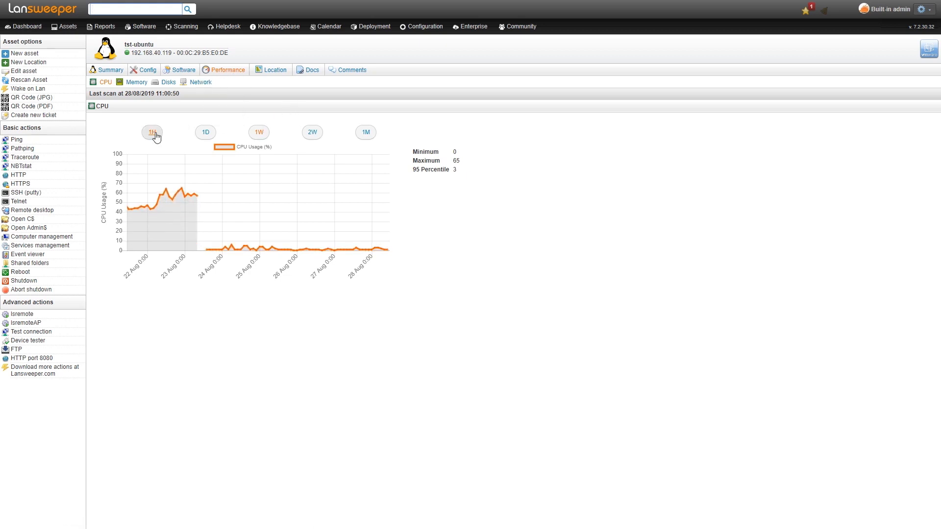
# View the CPU usage chart over 1-hour, 1-day and 1-week ranges.
pyautogui.click(152, 132)
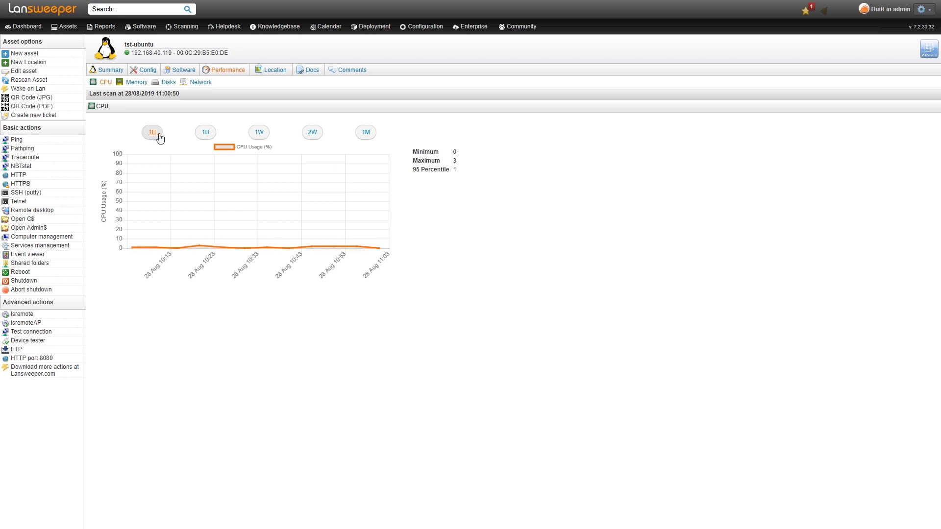
pyautogui.moveTo(192, 138)
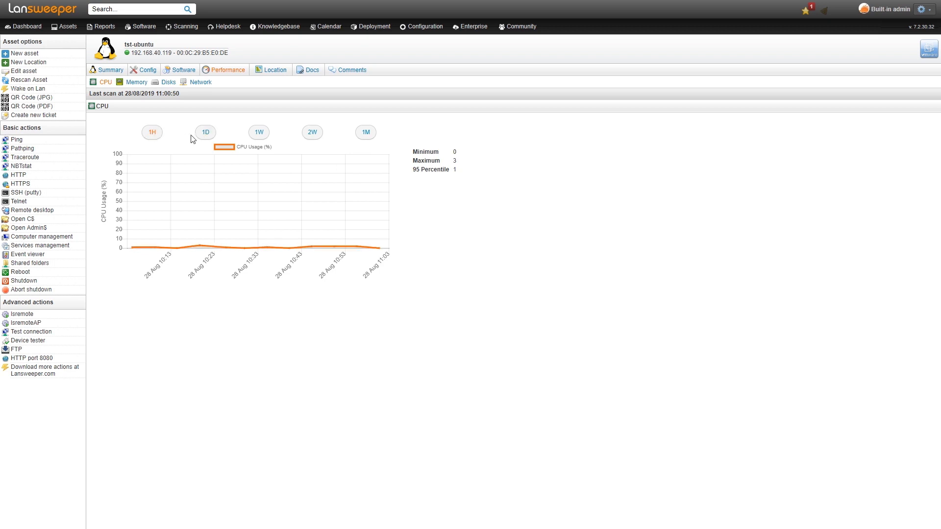
pyautogui.click(258, 132)
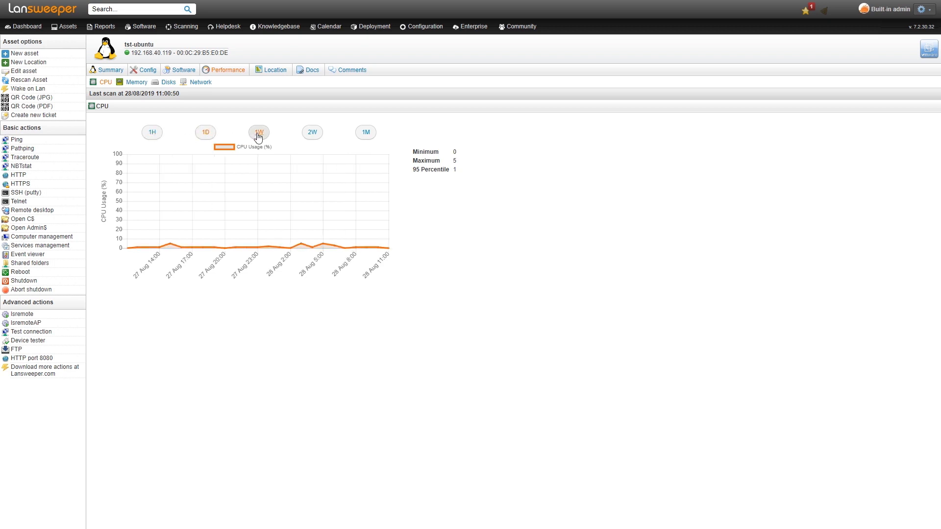
pyautogui.click(311, 133)
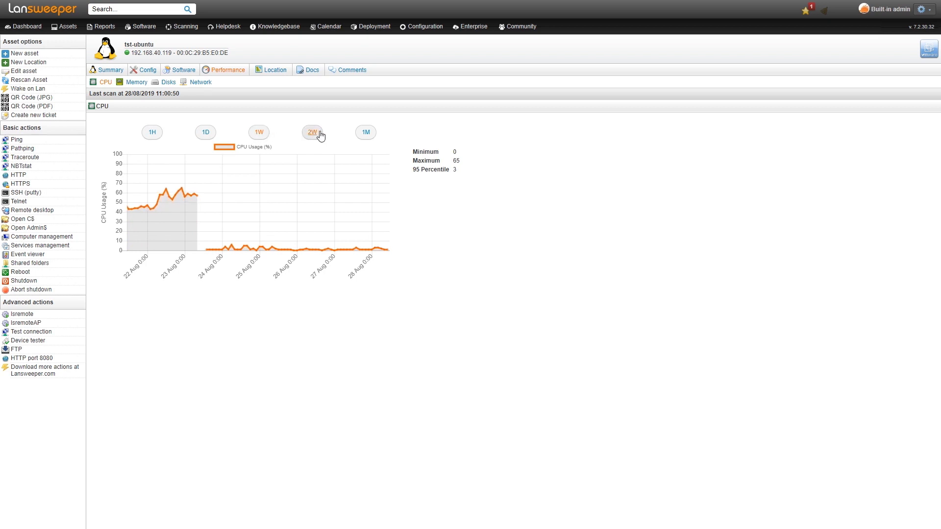
pyautogui.moveTo(148, 161)
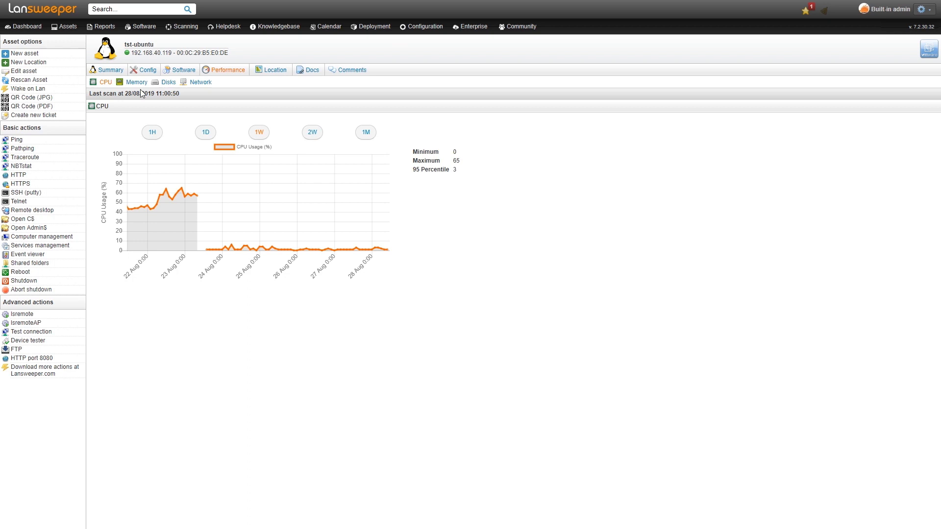
# Review tst-ubuntu's memory, disk and network traffic charts, with memory over the 1-day range.
pyautogui.click(136, 82)
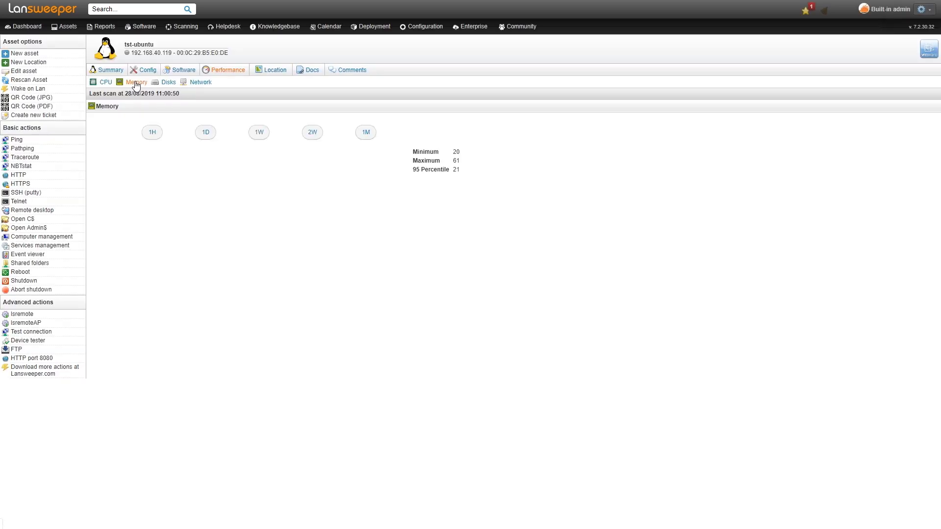
pyautogui.click(258, 133)
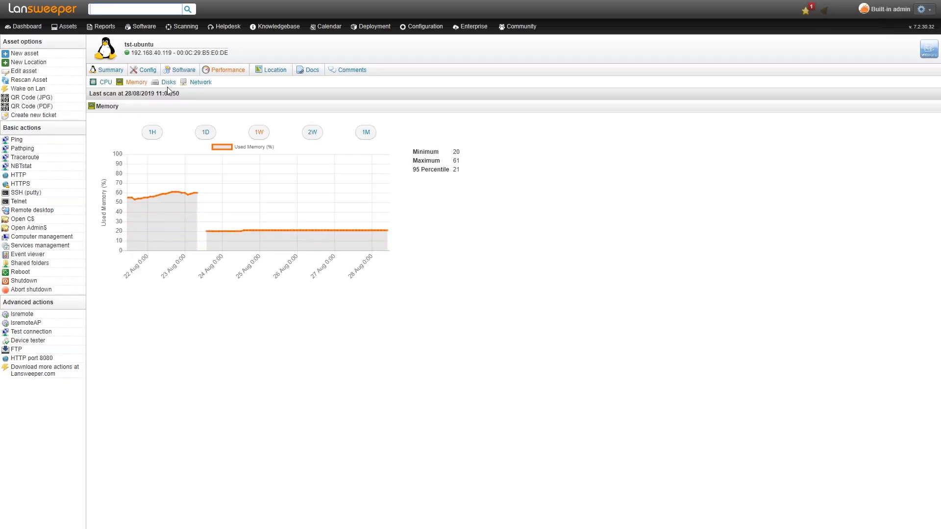
pyautogui.moveTo(168, 82)
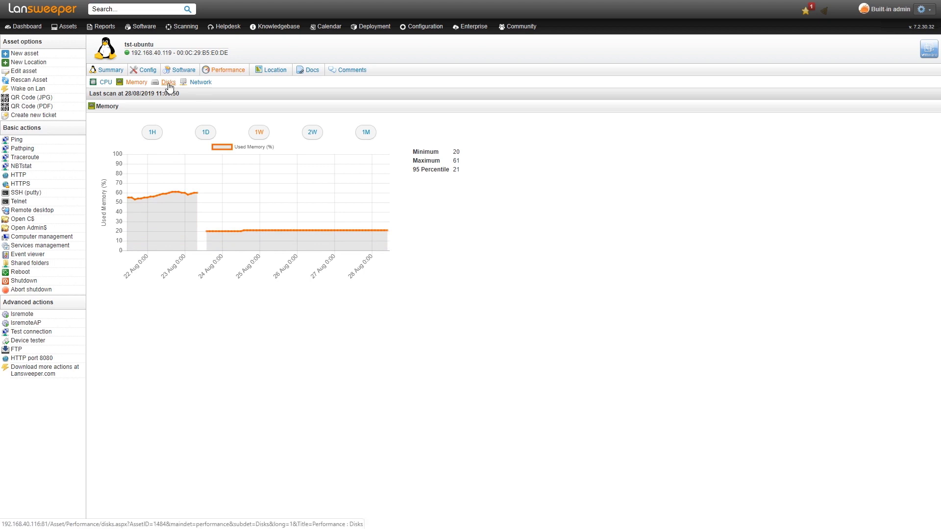
pyautogui.click(167, 81)
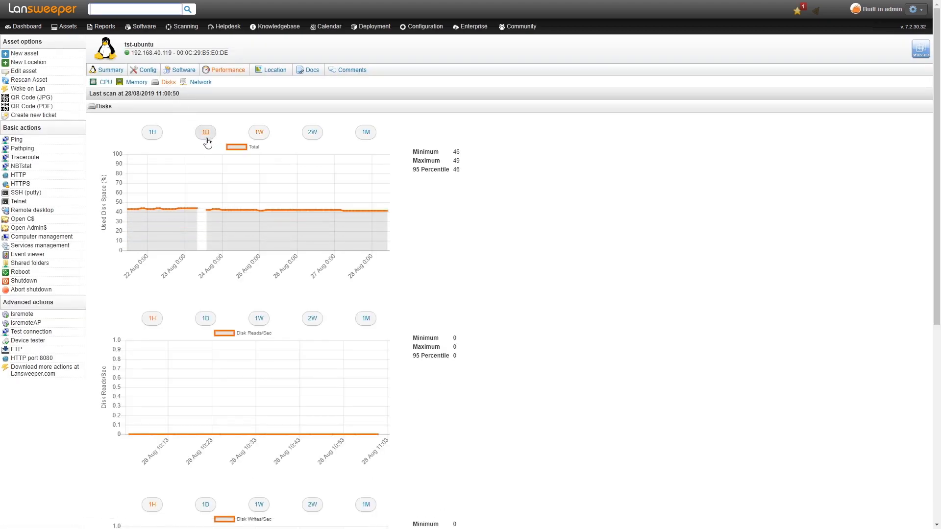
pyautogui.click(200, 82)
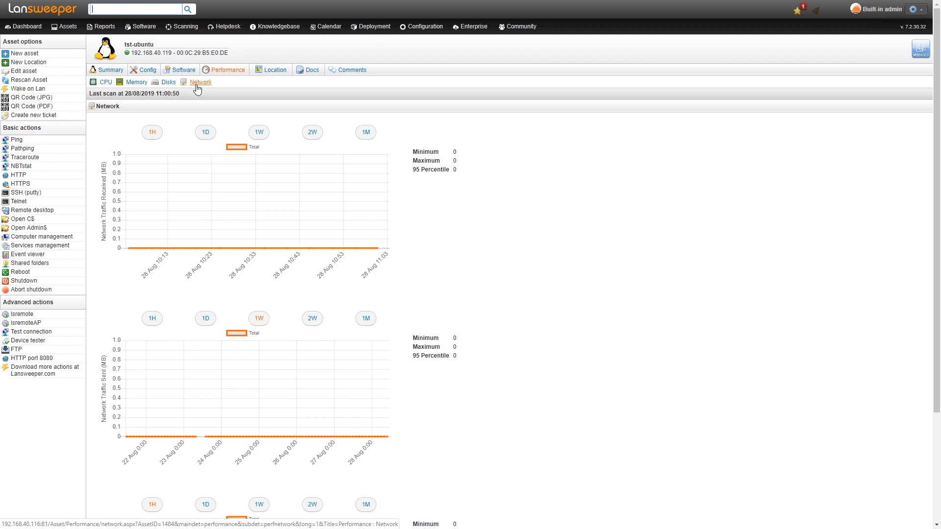
# Return to tst-ubuntu's weekly CPU usage chart.
pyautogui.click(103, 83)
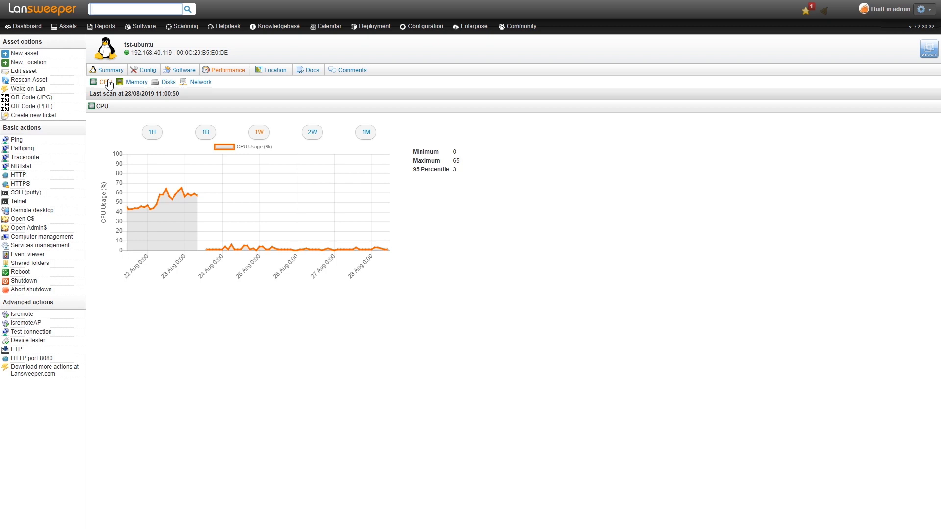
pyautogui.click(132, 9)
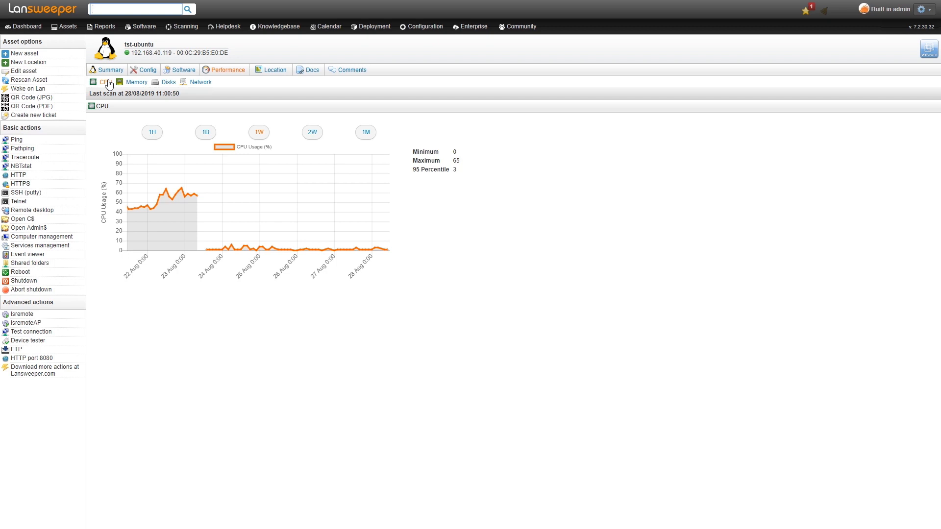
pyautogui.click(136, 8)
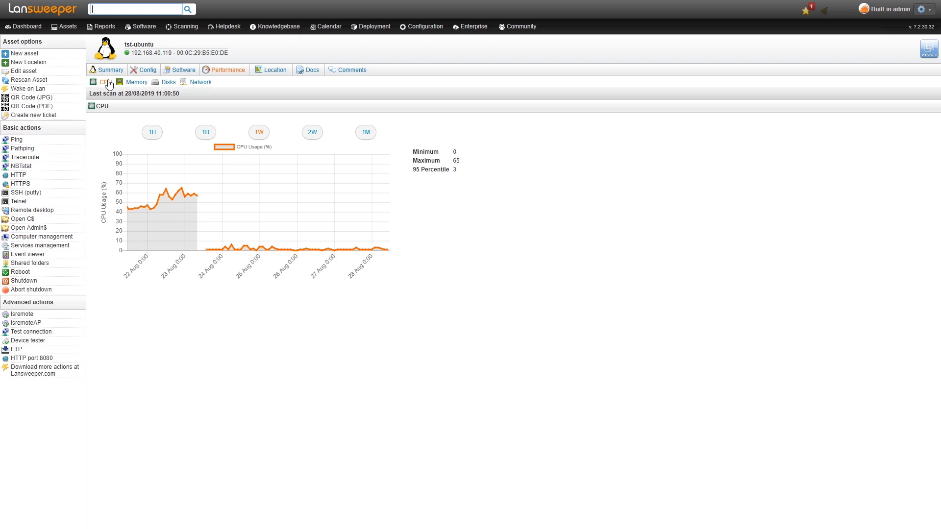
# Filter the Reports list by 'perf' and open 'Performance: Statistics Windows and Linux last 30 days'.
pyautogui.click(103, 25)
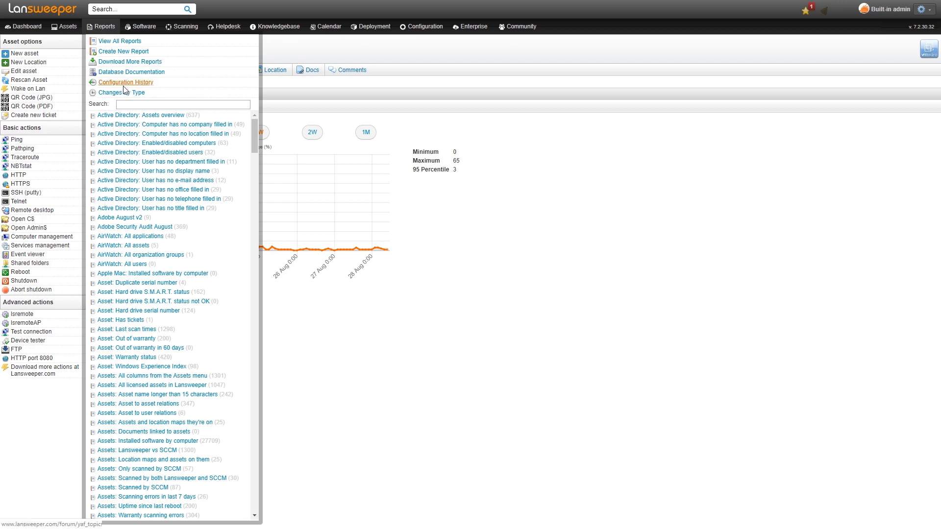
pyautogui.click(182, 104)
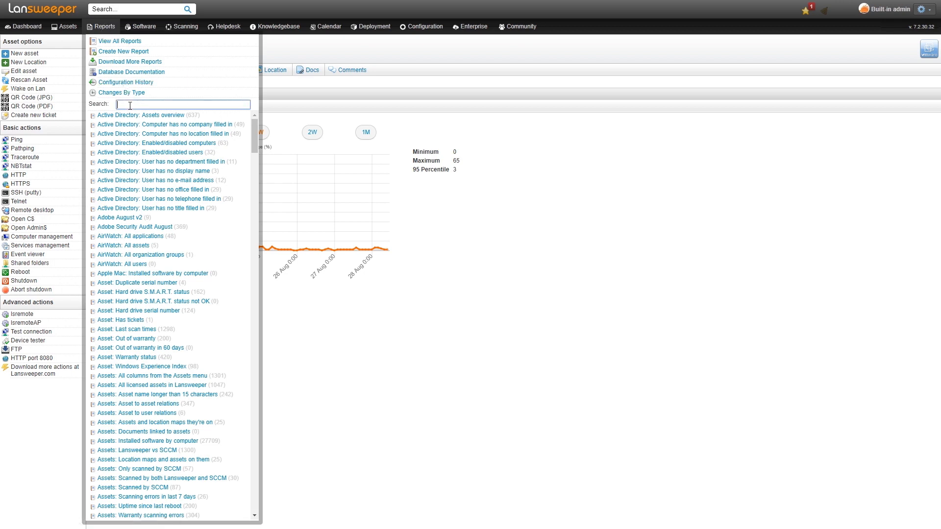
pyautogui.write('perf')
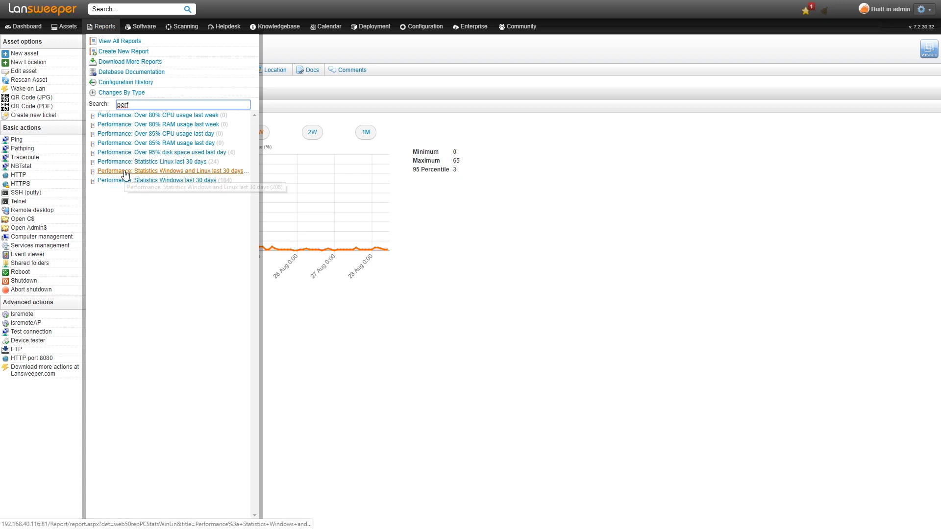
pyautogui.click(173, 170)
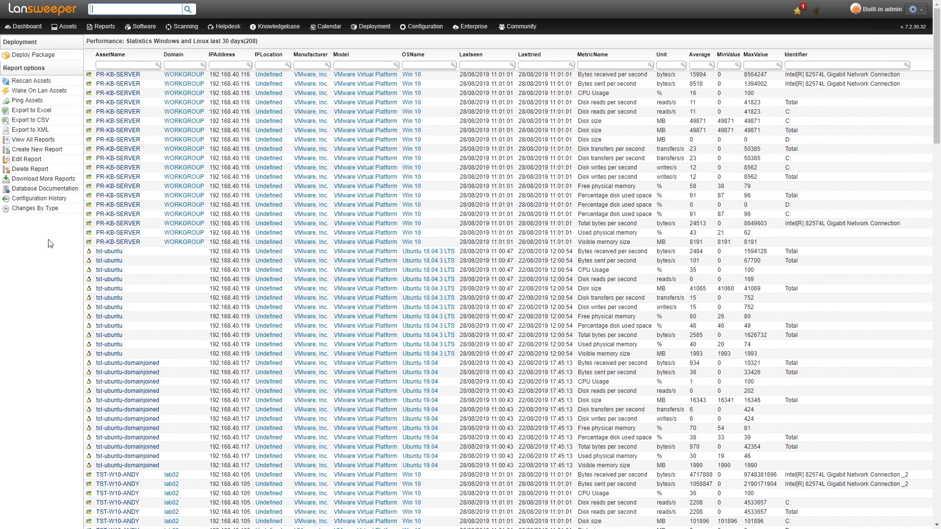
pyautogui.moveTo(829, 153)
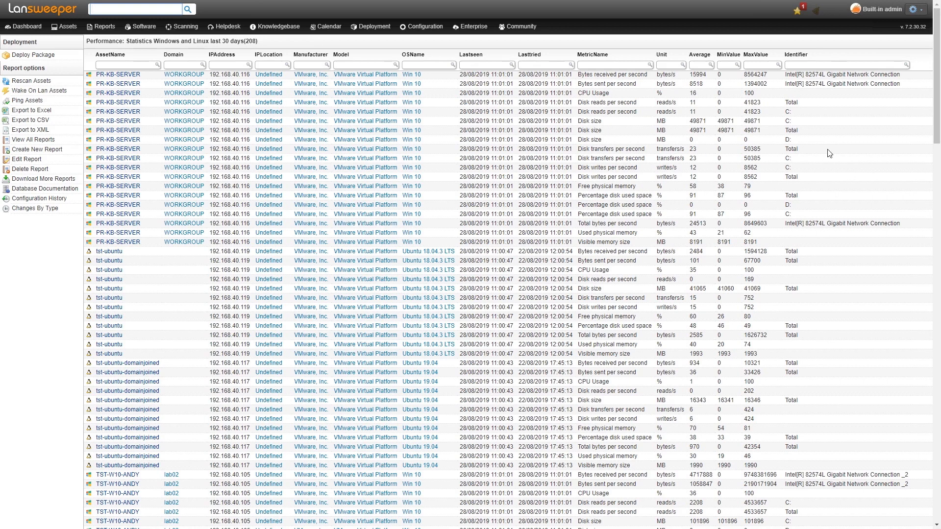
pyautogui.moveTo(38, 266)
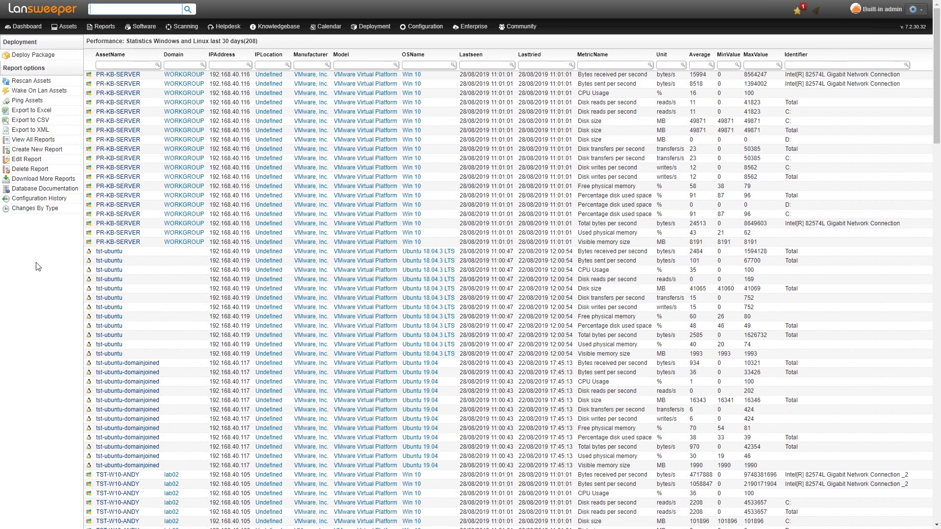
pyautogui.moveTo(47, 267)
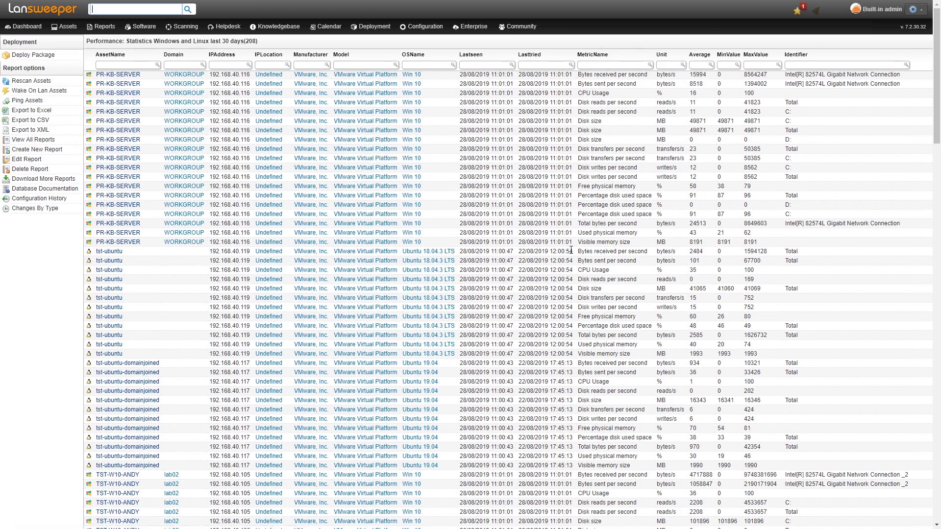
pyautogui.moveTo(581, 241)
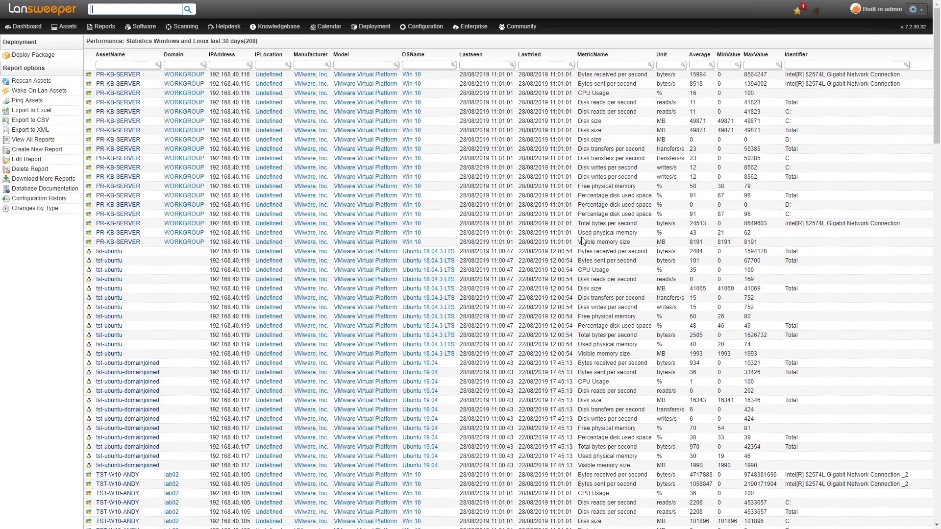
pyautogui.moveTo(688, 210)
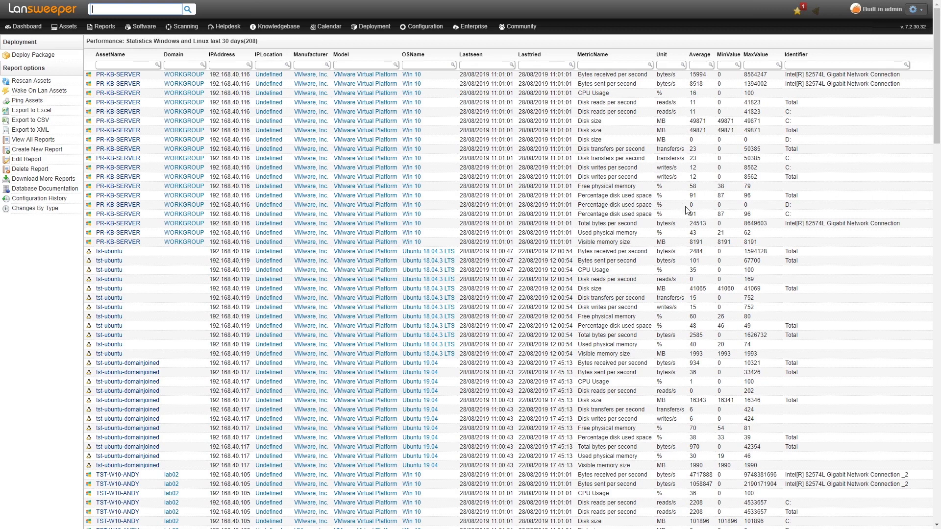
pyautogui.moveTo(708, 215)
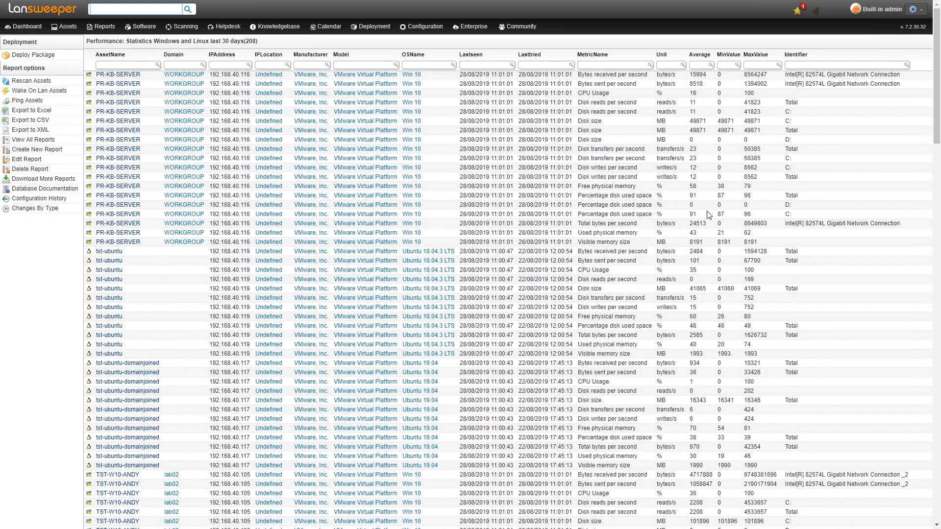
pyautogui.moveTo(818, 196)
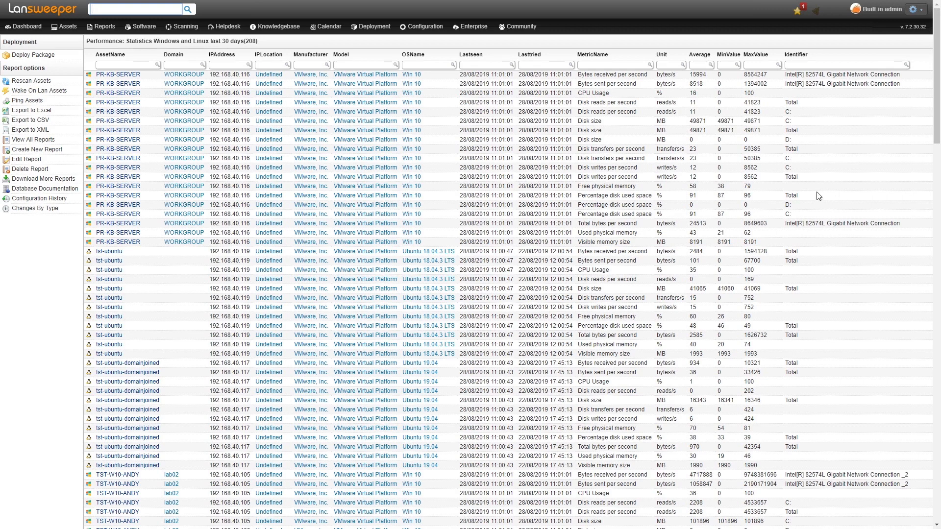
pyautogui.moveTo(815, 213)
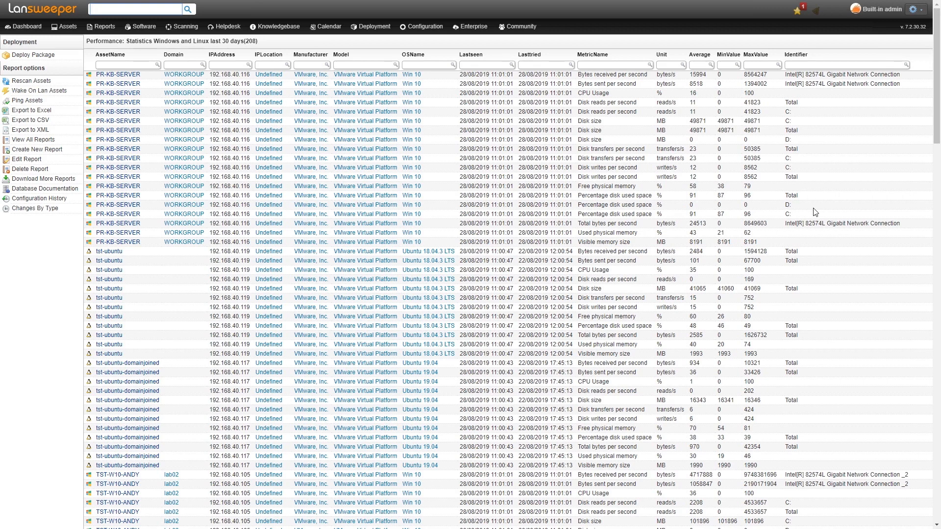
pyautogui.moveTo(790, 208)
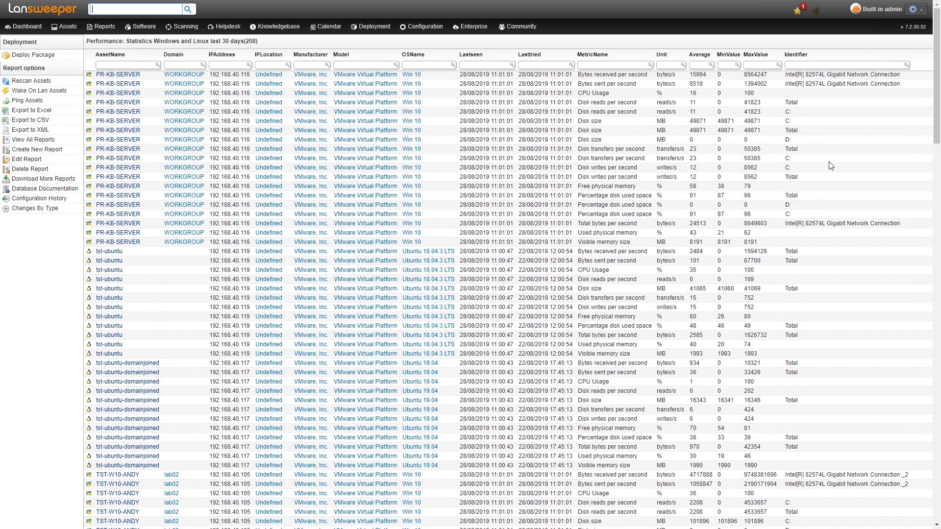
pyautogui.moveTo(832, 164)
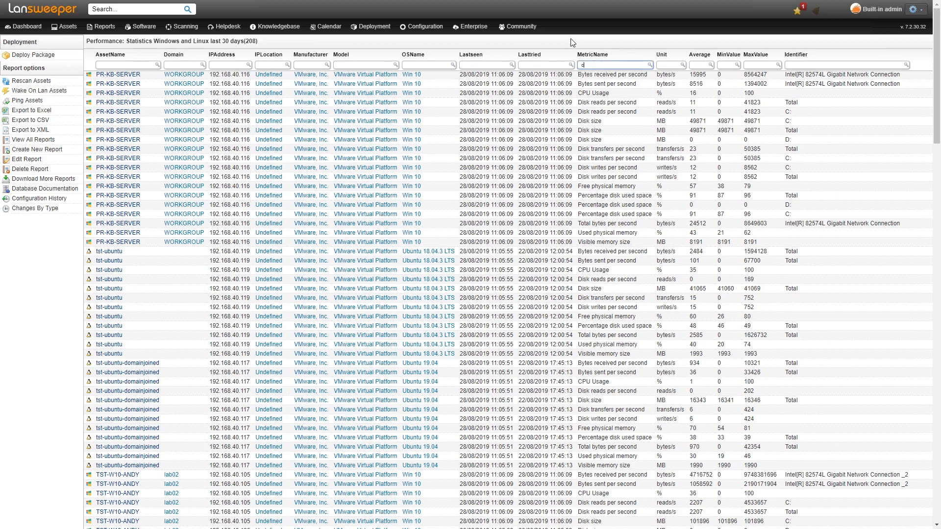
# Filter the report's MetricName column to 'cpu', leaving only CPU Usage rows per asset.
pyautogui.write('cpu')
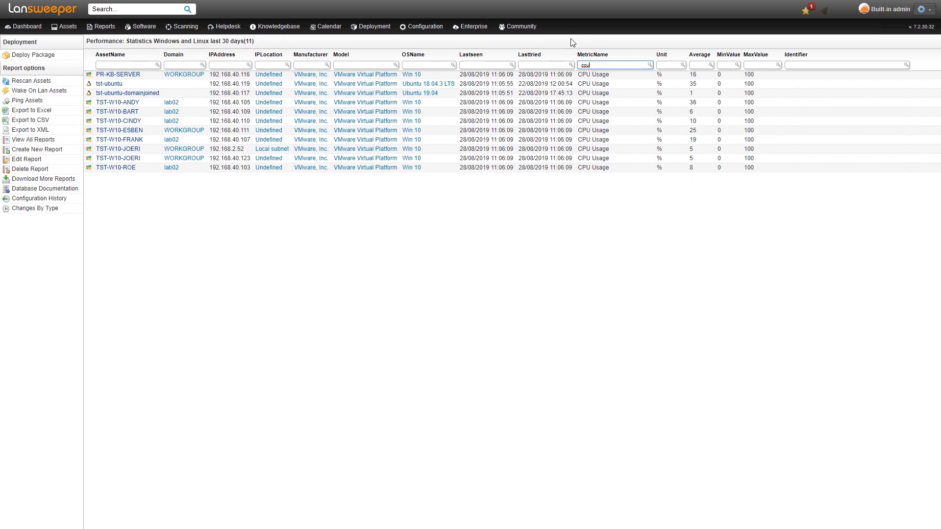
# Show the Performance Scanning Targets page from the Scanning menu.
pyautogui.click(181, 27)
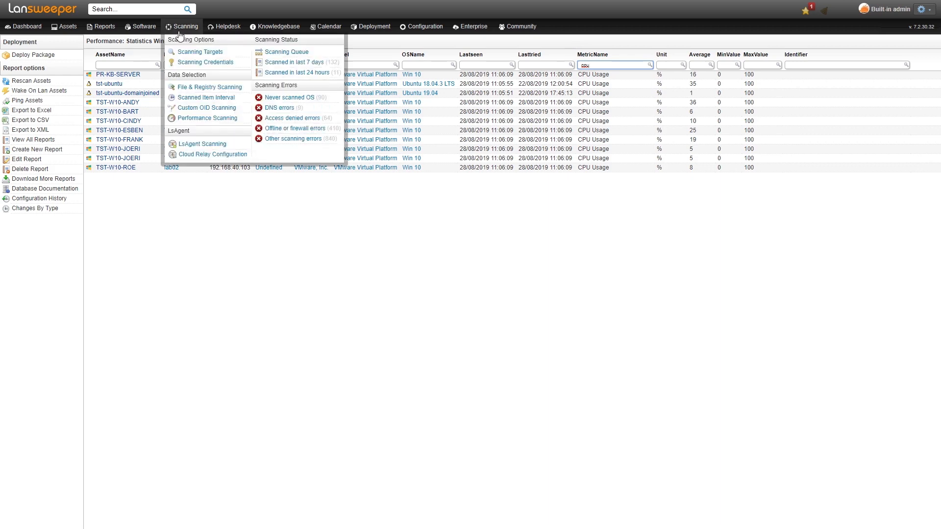
pyautogui.moveTo(205, 118)
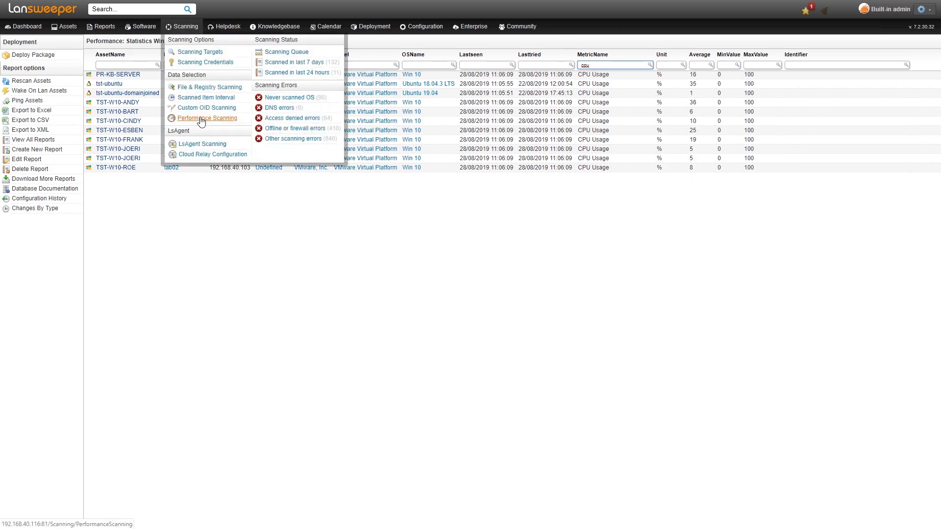
pyautogui.click(209, 118)
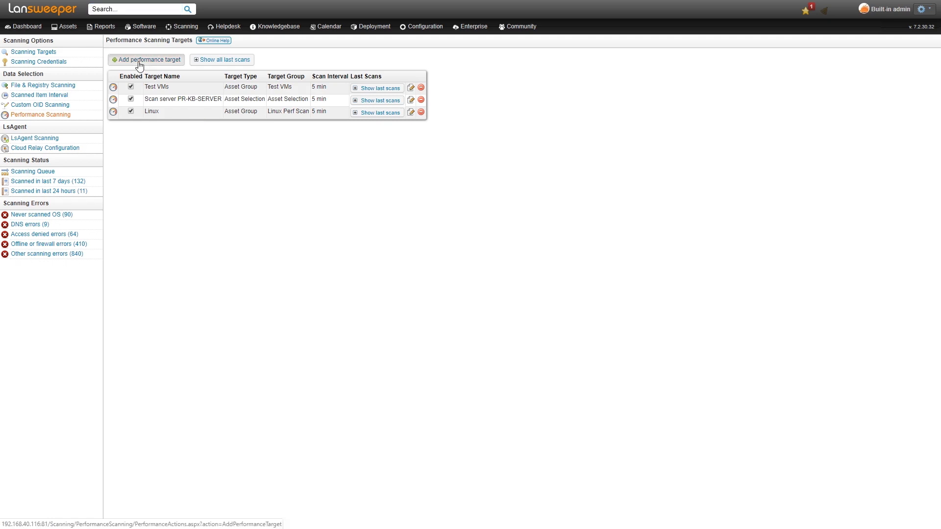
pyautogui.click(146, 60)
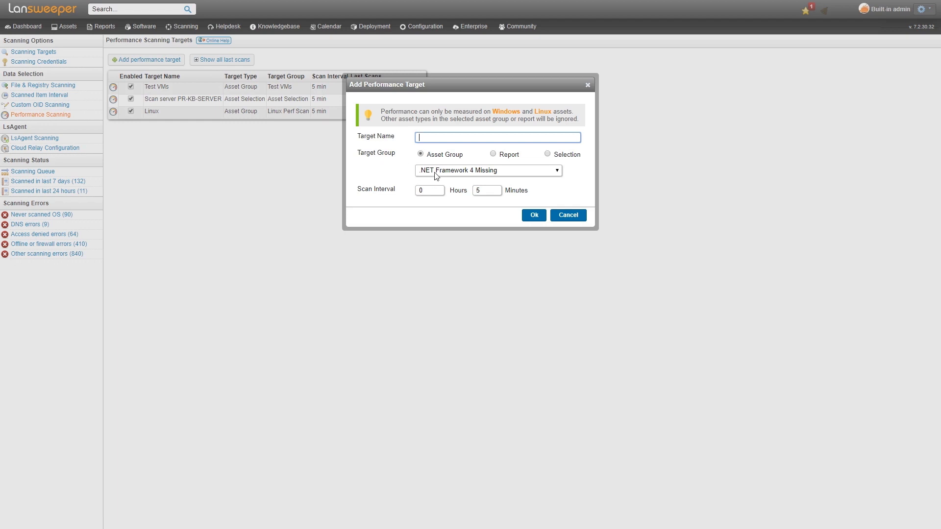
pyautogui.moveTo(433, 161)
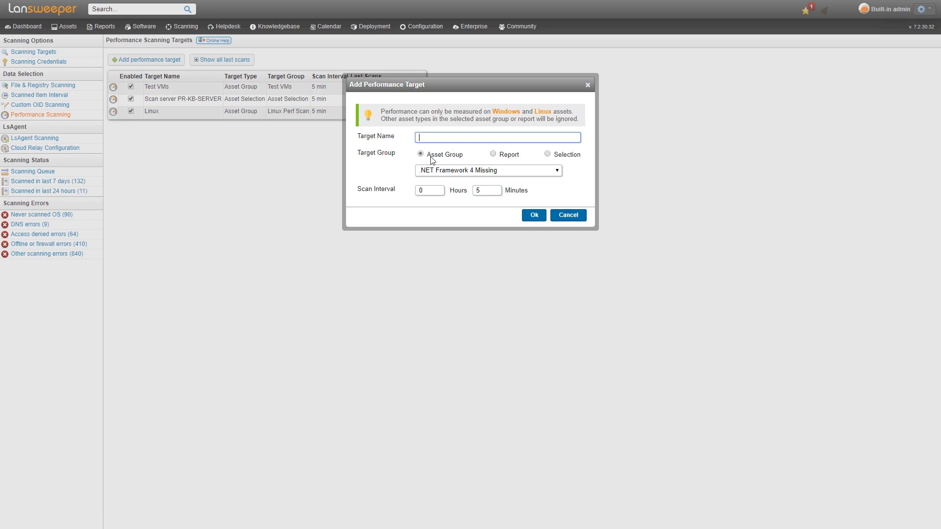
pyautogui.moveTo(506, 158)
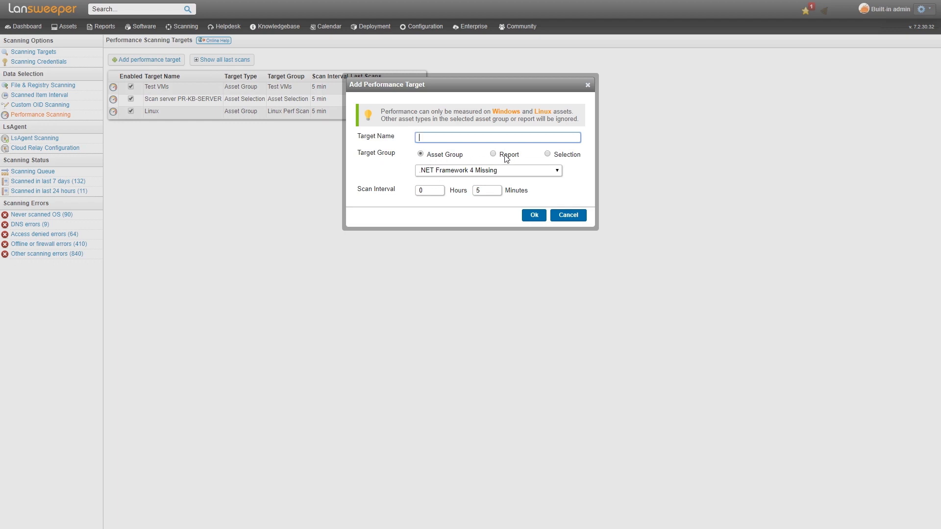
pyautogui.click(547, 153)
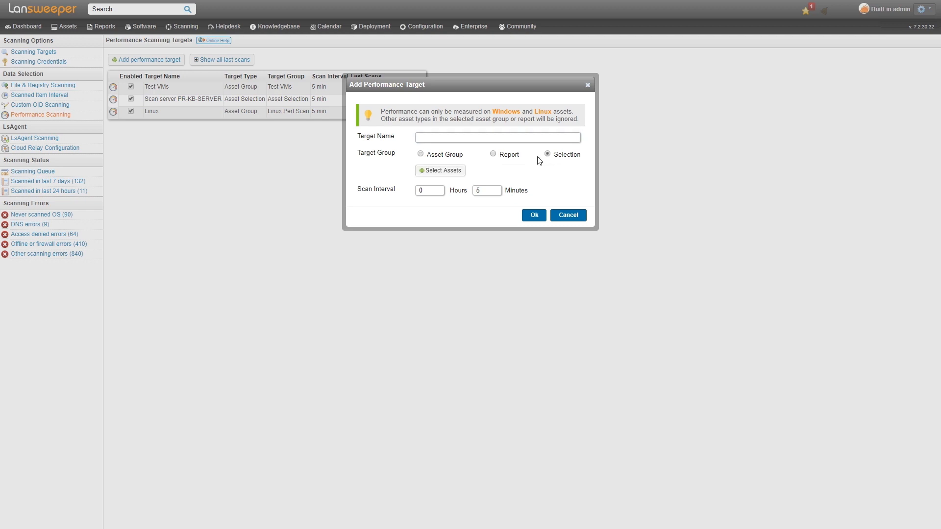
pyautogui.click(439, 170)
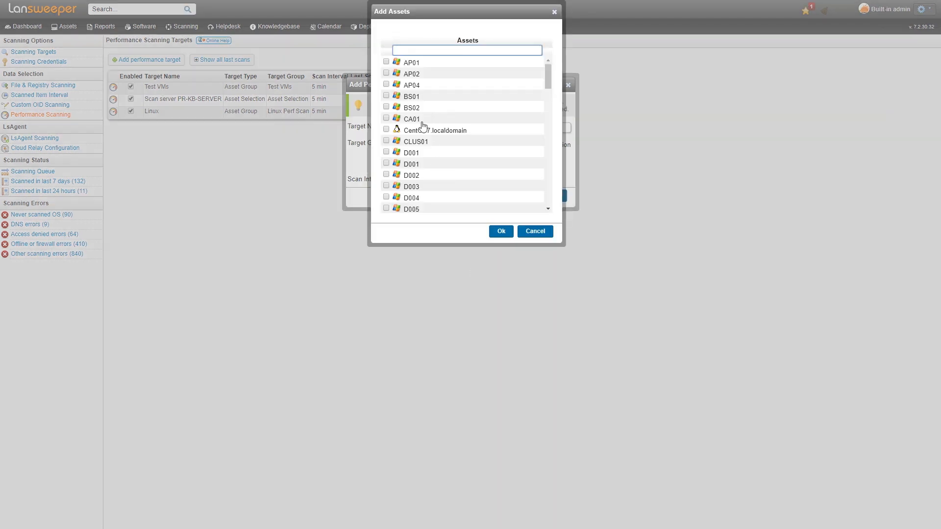
pyautogui.click(501, 232)
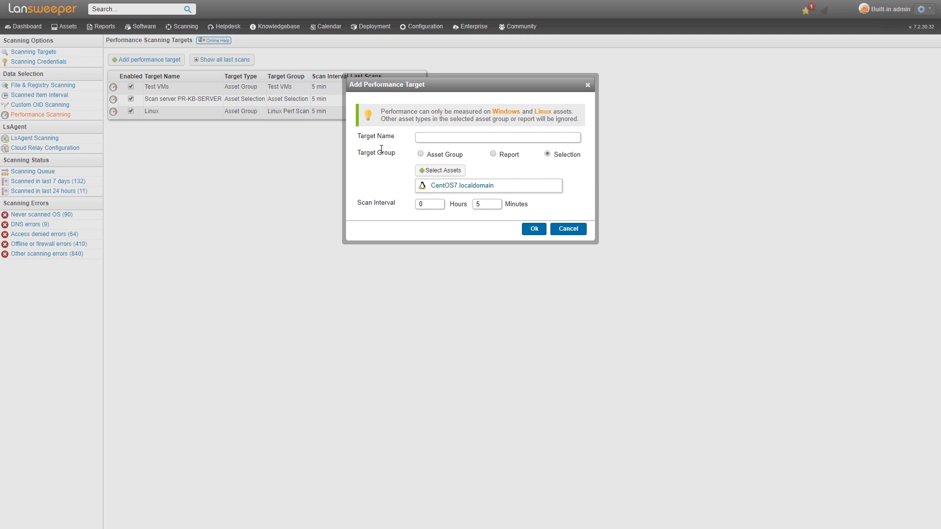
pyautogui.moveTo(502, 225)
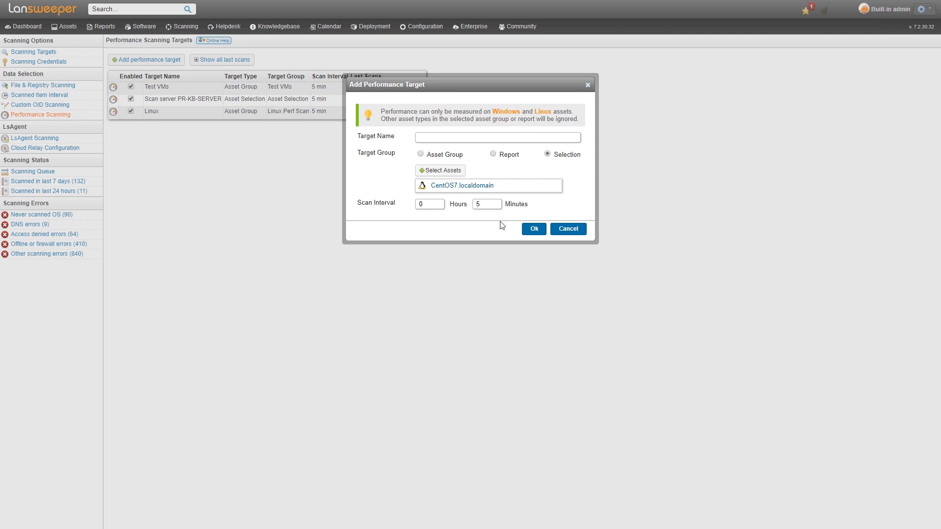
pyautogui.click(567, 229)
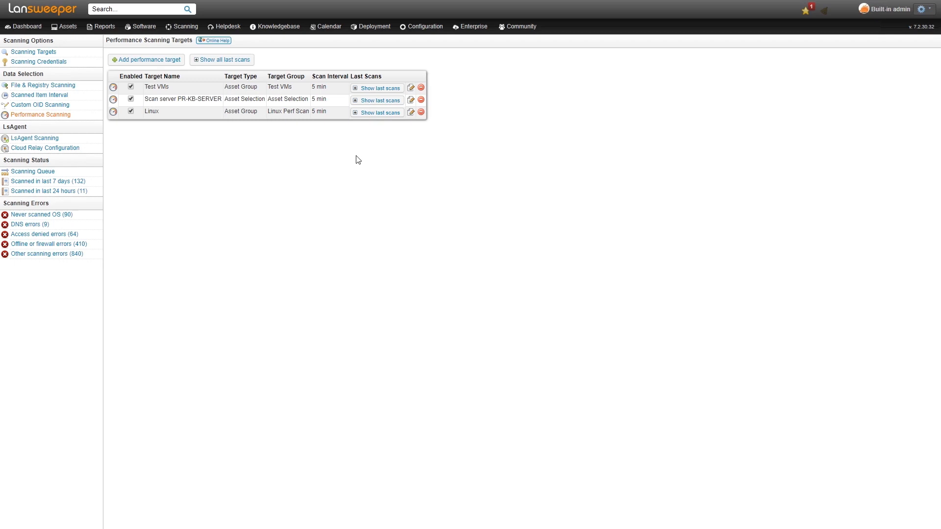
pyautogui.moveTo(227, 124)
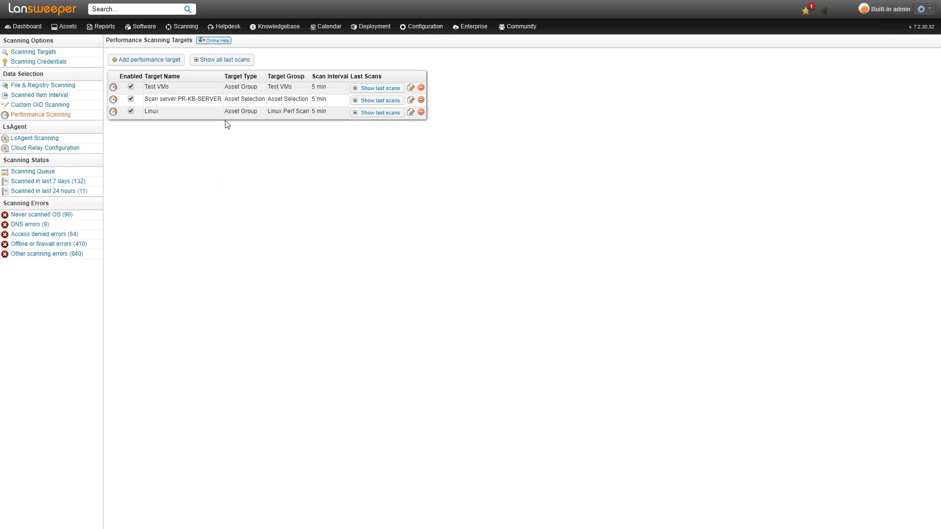